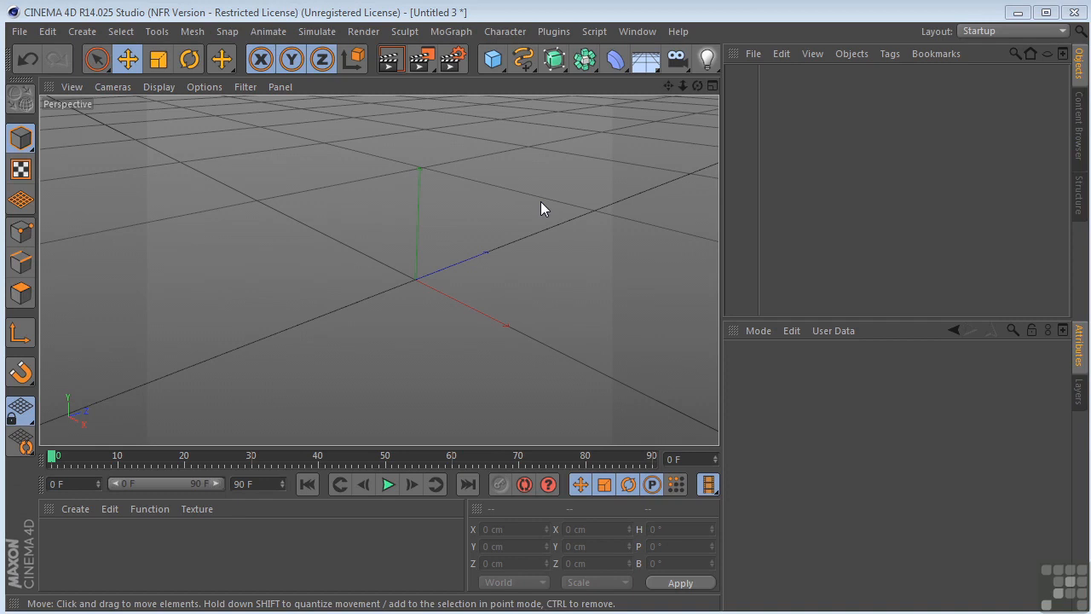
Add a Cylinder primitive and stretch it to about 841 cm tall.
{"action": "left_click", "coordinate": [491, 58]}
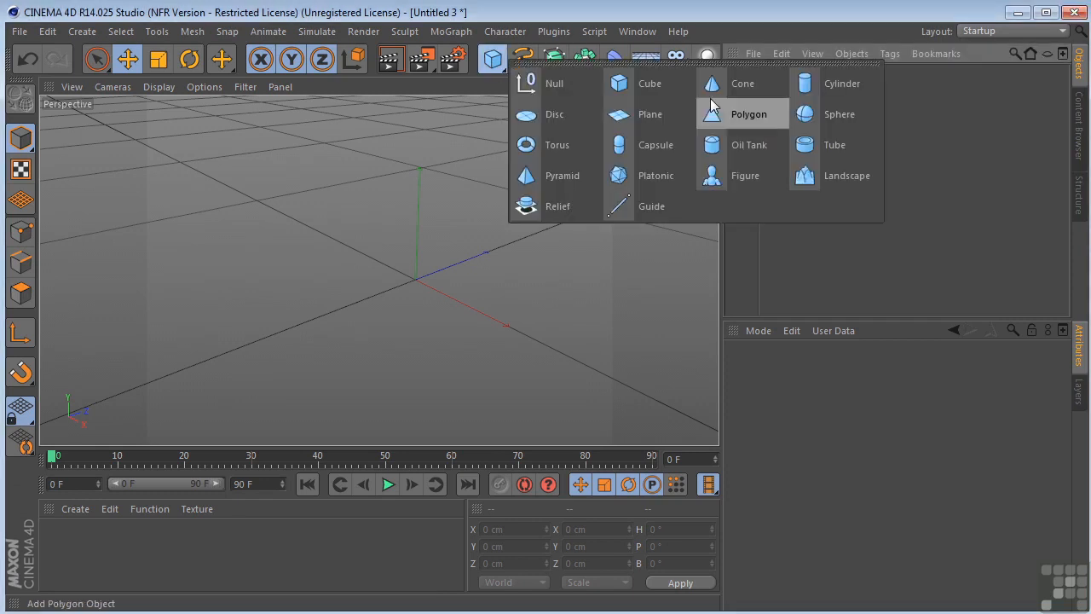
{"action": "left_click", "coordinate": [843, 82]}
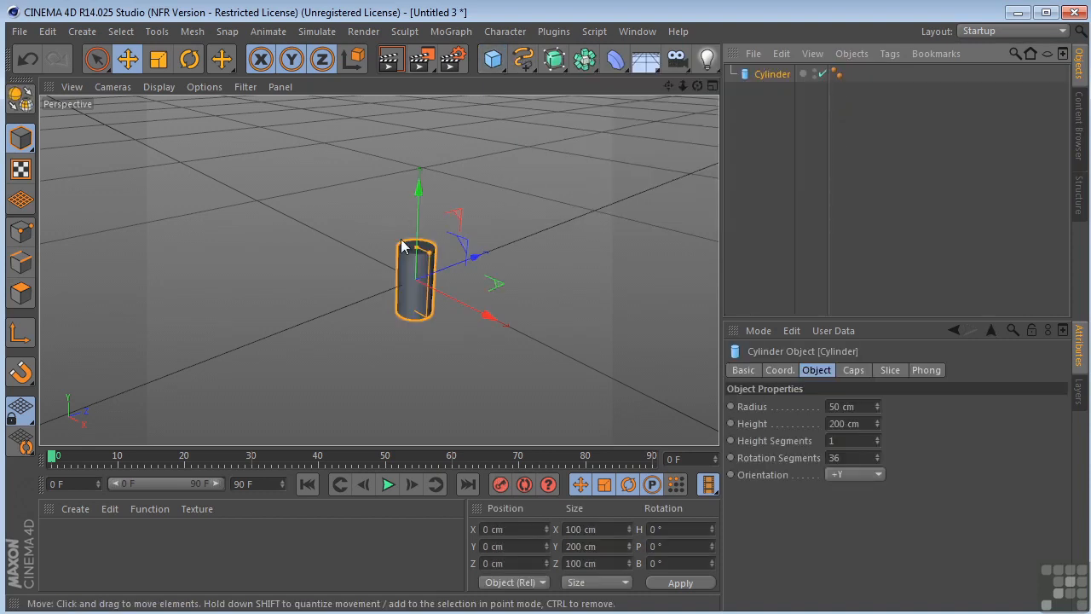
{"action": "left_click_drag", "start_coordinate": [419, 185], "coordinate": [419, 120]}
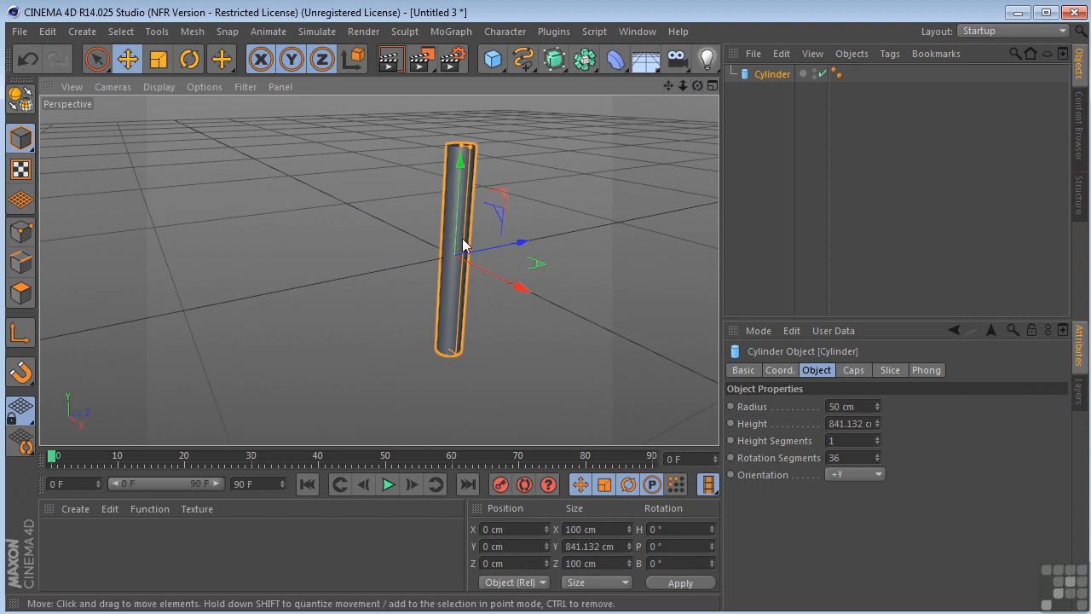
{"action": "mouse_move", "coordinate": [791, 88]}
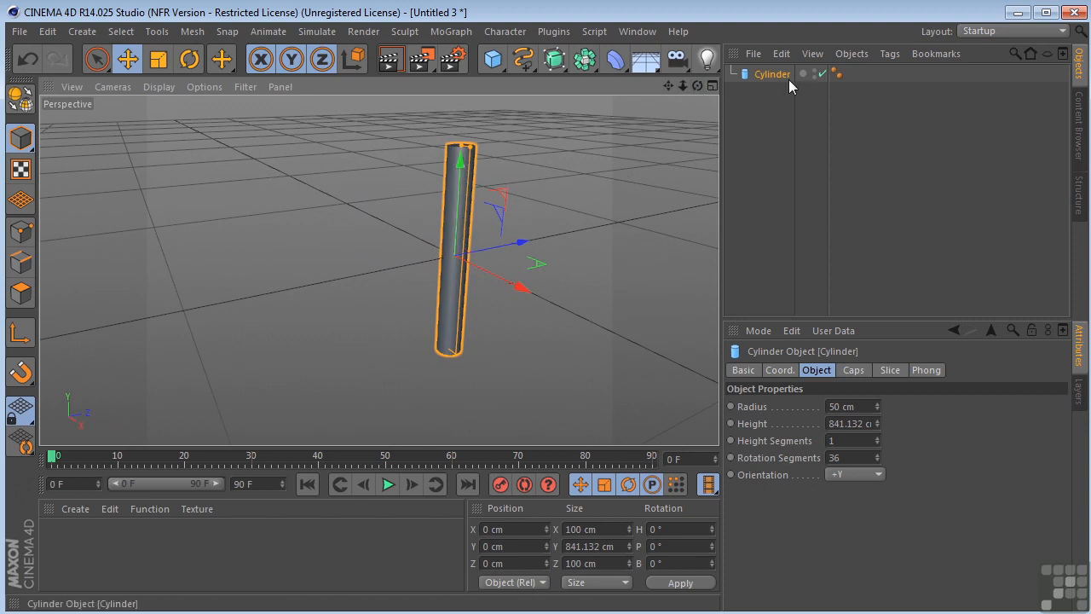
{"action": "mouse_move", "coordinate": [774, 76]}
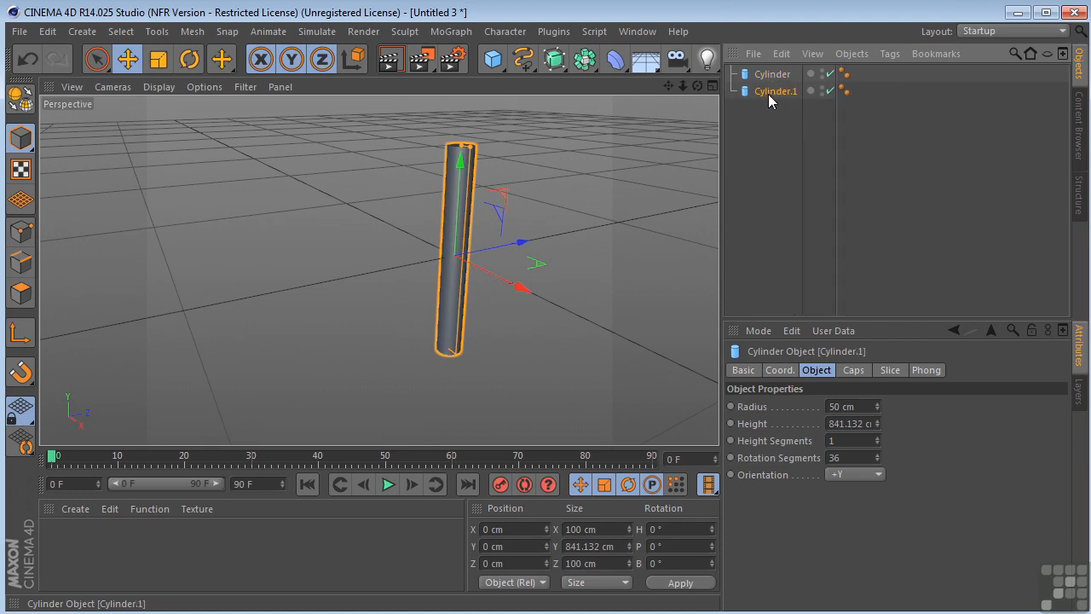
Ctrl-drag the cylinder to make another copy and orbit around the poles.
{"action": "left_click_drag", "start_coordinate": [461, 247], "coordinate": [418, 239]}
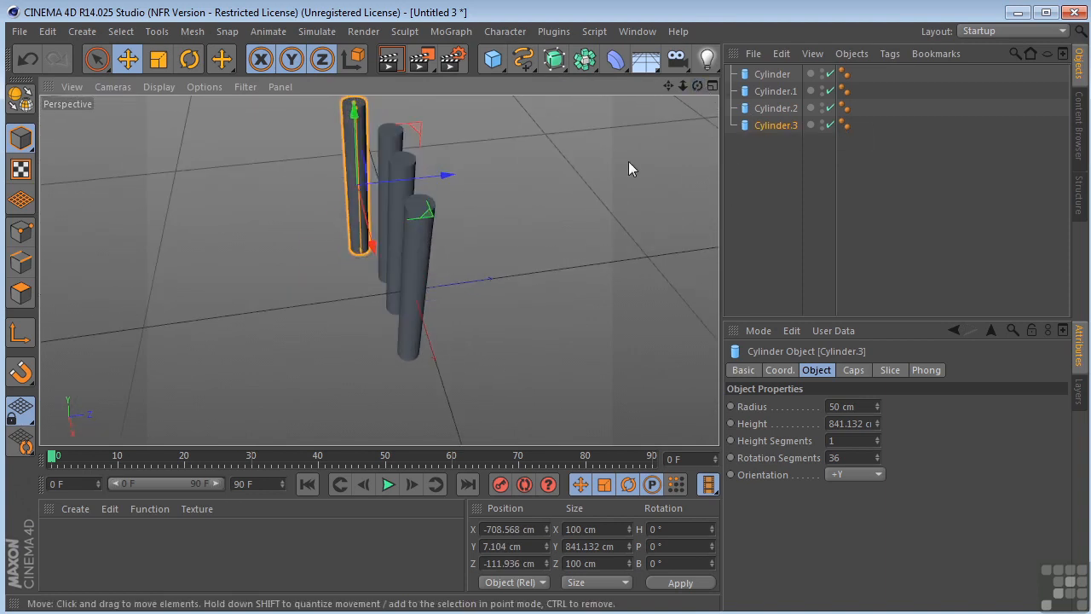
{"action": "mouse_move", "coordinate": [627, 213]}
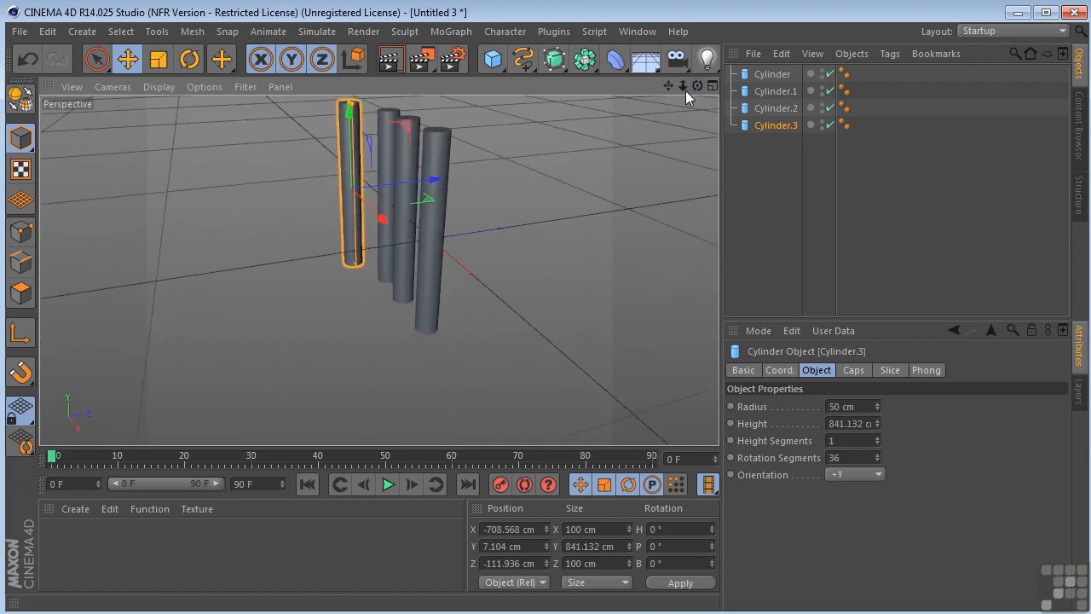
{"action": "left_click_drag", "start_coordinate": [384, 213], "coordinate": [375, 256]}
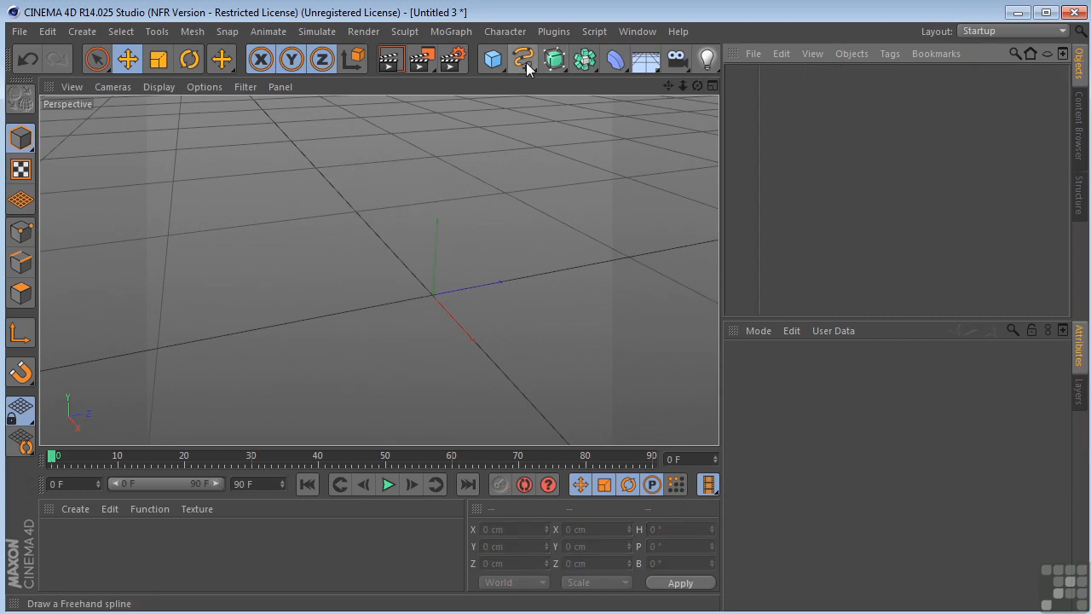
Add a fresh Cylinder primitive to the empty scene.
{"action": "left_click", "coordinate": [491, 58]}
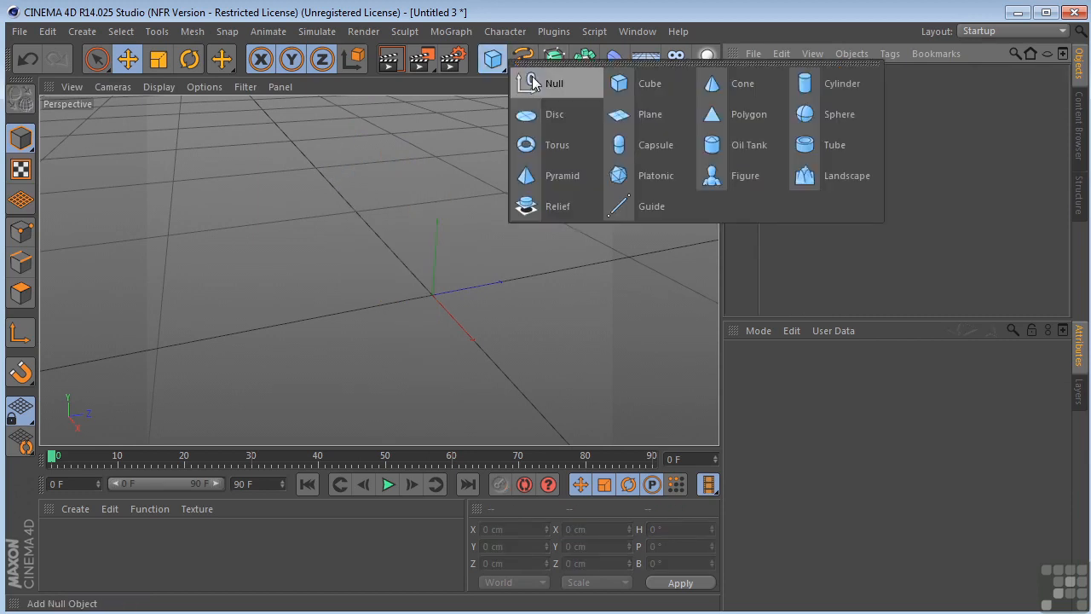
{"action": "left_click", "coordinate": [842, 82]}
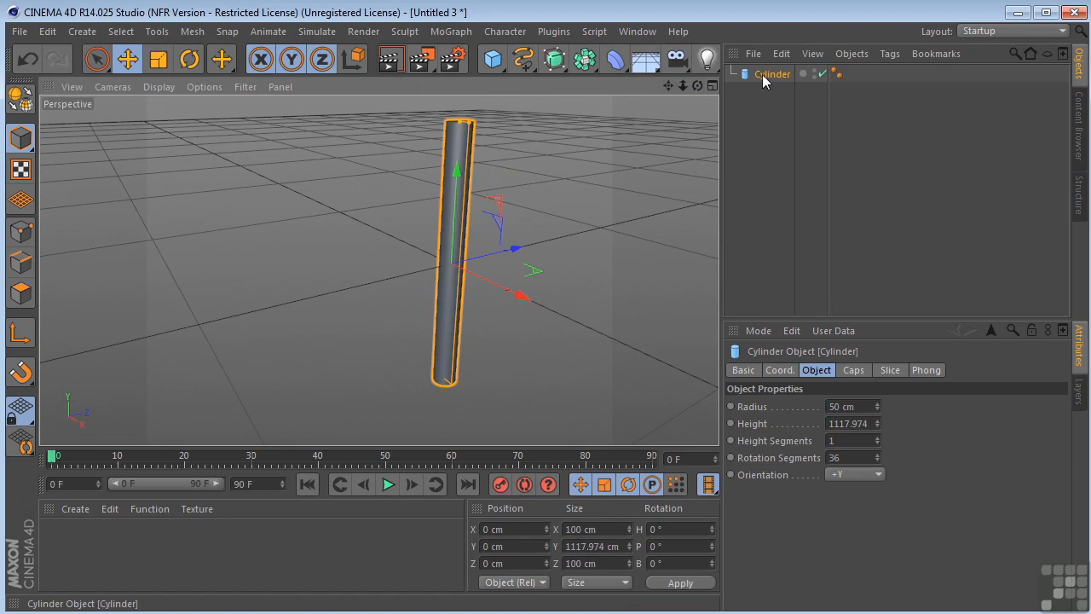
{"action": "mouse_move", "coordinate": [600, 82]}
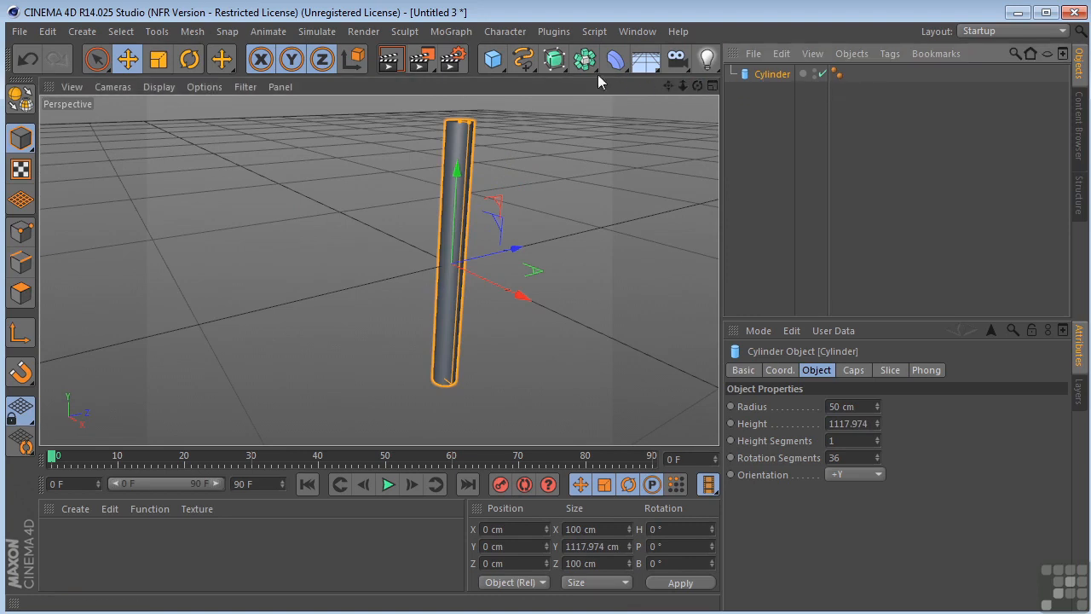
Add an Instance generator referencing the selected Cylinder.
{"action": "left_click", "coordinate": [584, 58]}
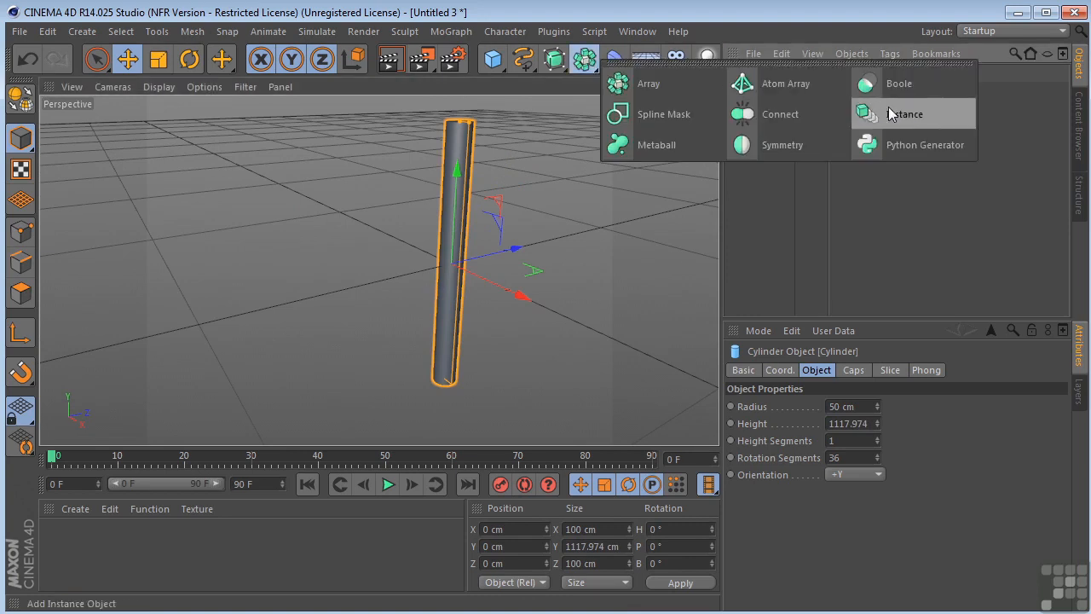
{"action": "left_click", "coordinate": [908, 113]}
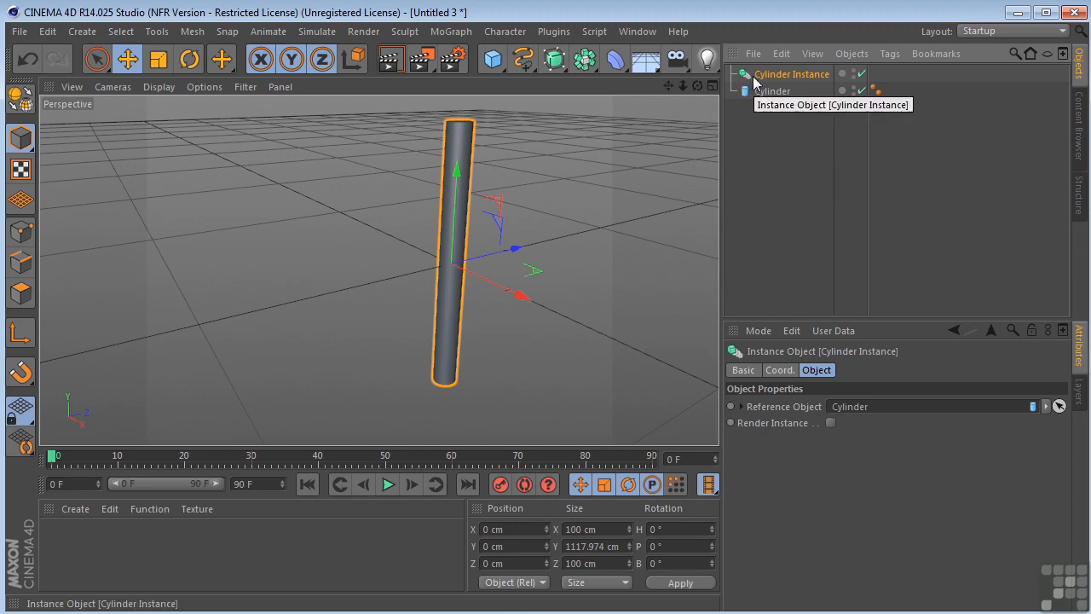
{"action": "mouse_move", "coordinate": [801, 82]}
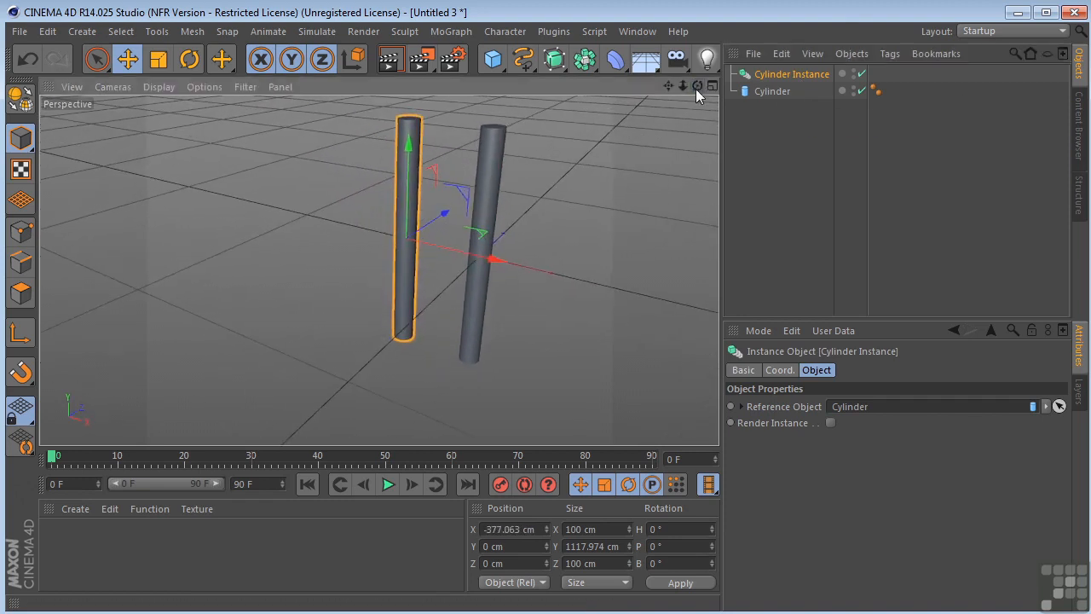
{"action": "mouse_move", "coordinate": [770, 92]}
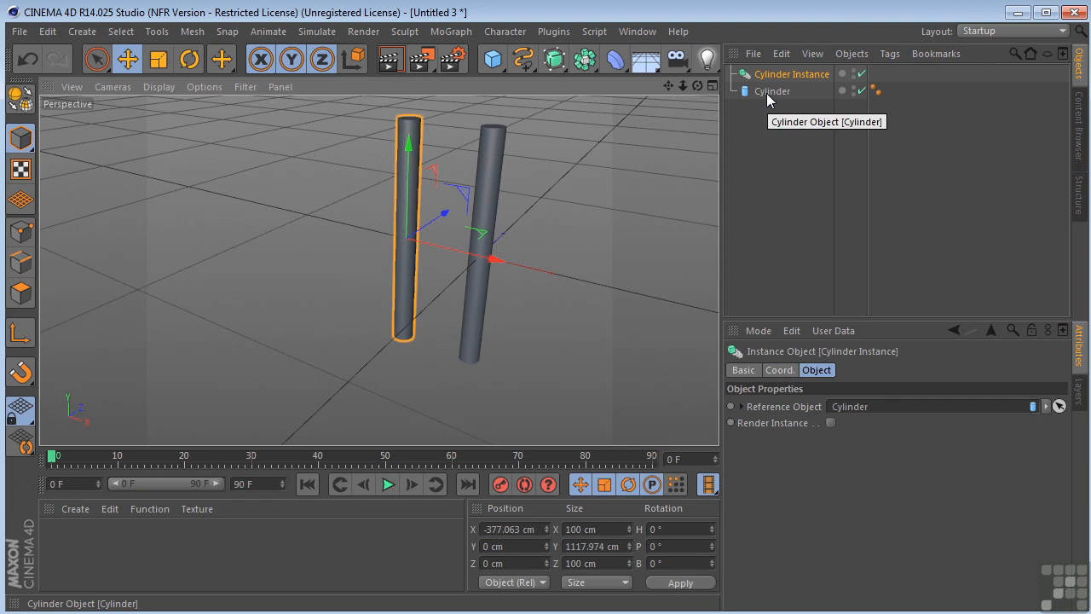
{"action": "mouse_move", "coordinate": [776, 75]}
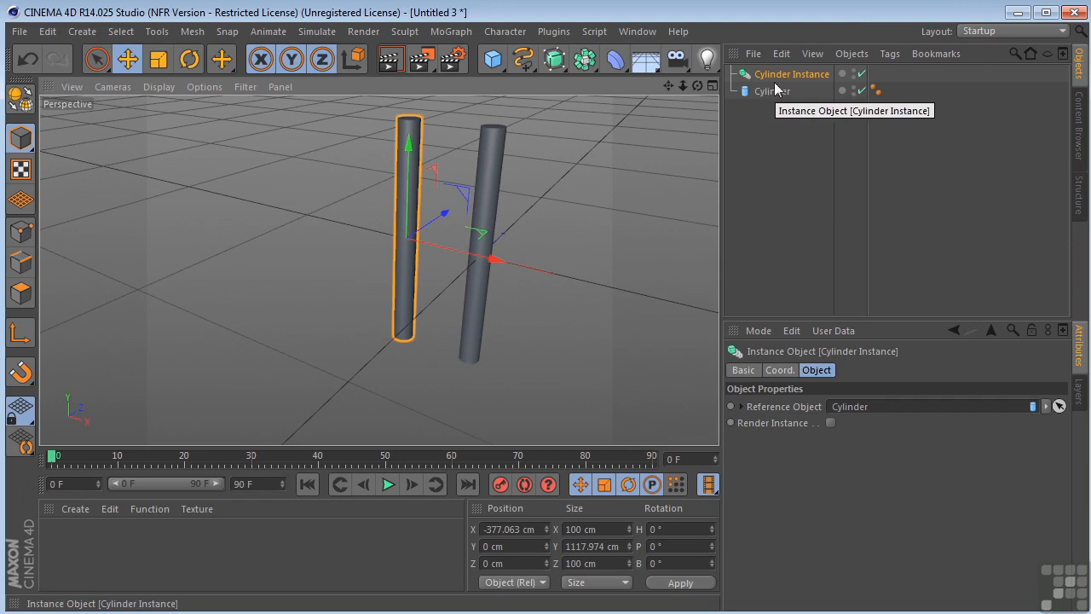
{"action": "mouse_move", "coordinate": [706, 97]}
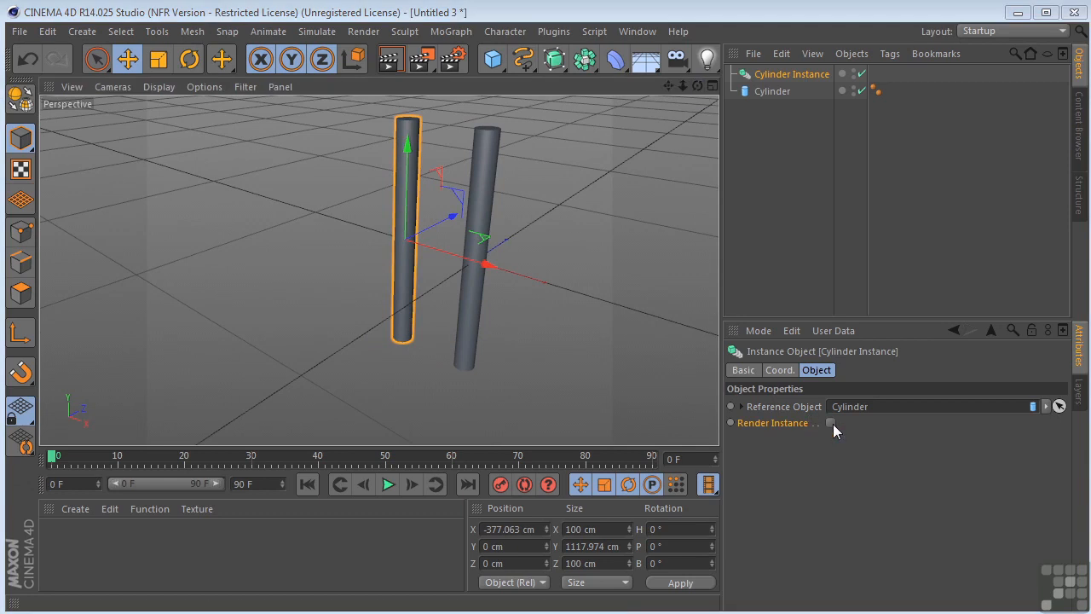
Enable Render Instance on the Cylinder Instance.
{"action": "left_click", "coordinate": [829, 422]}
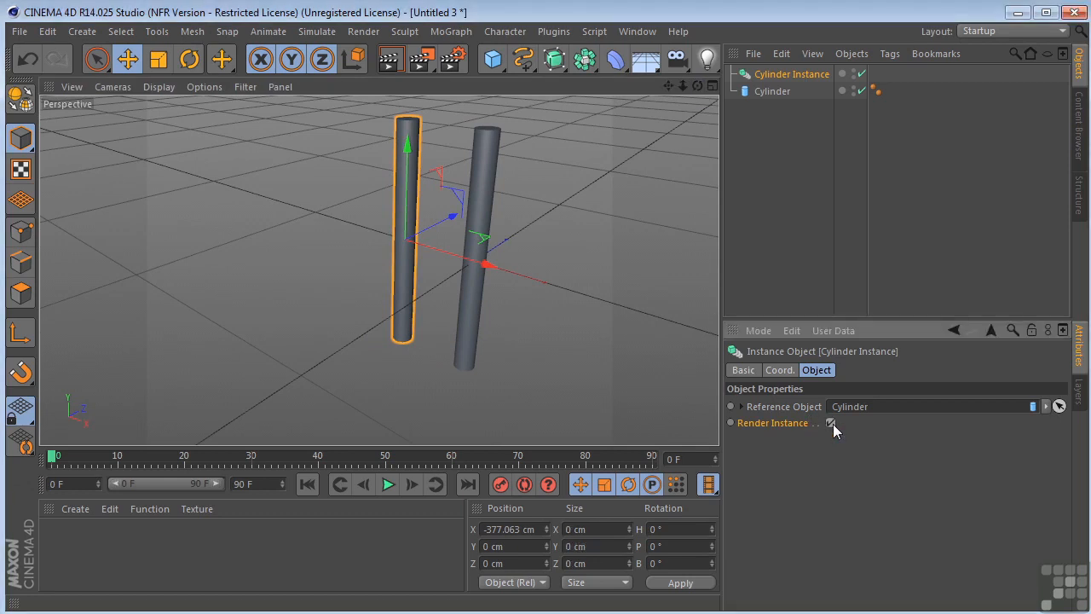
{"action": "mouse_move", "coordinate": [787, 430]}
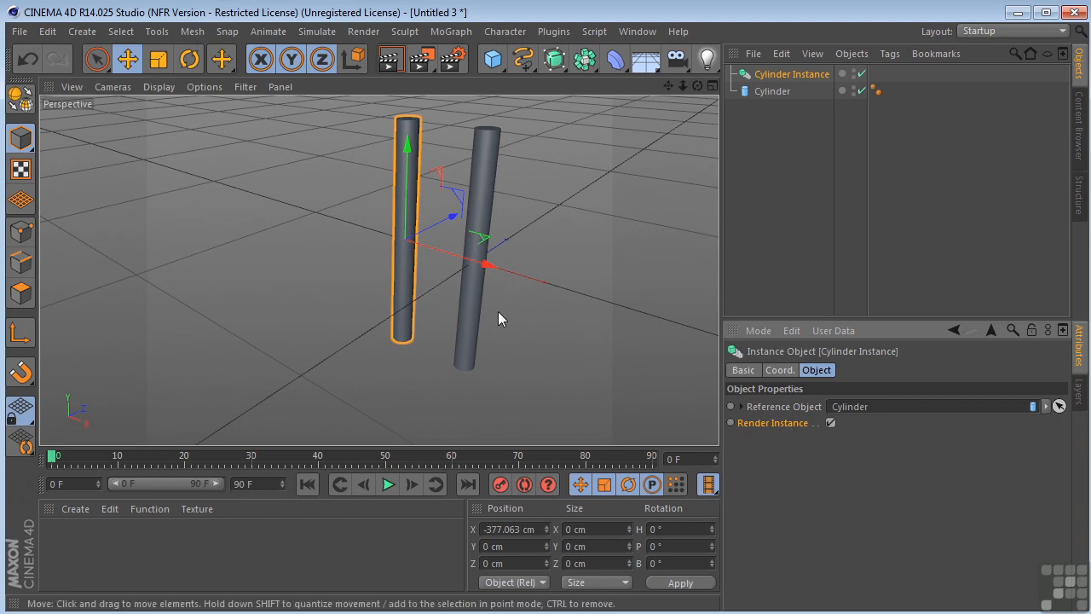
{"action": "mouse_move", "coordinate": [777, 136]}
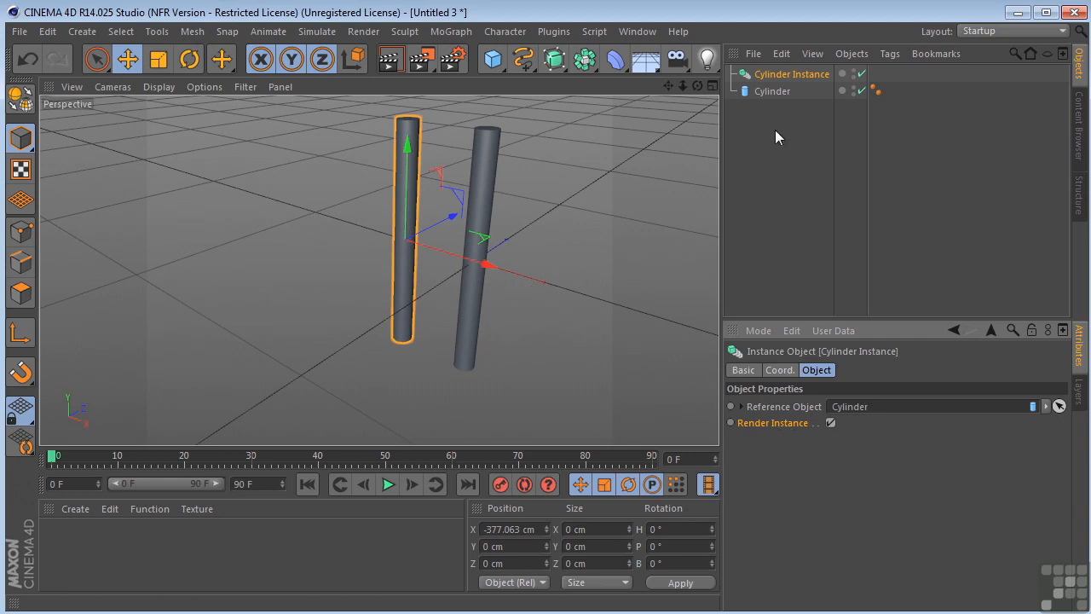